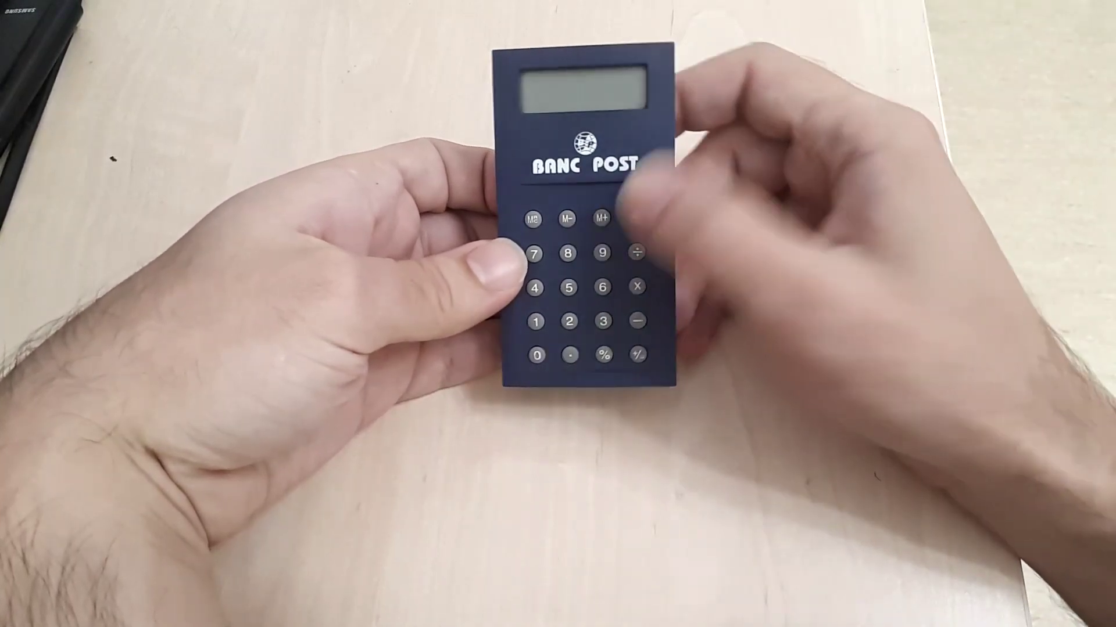
pyautogui.click(637, 218)
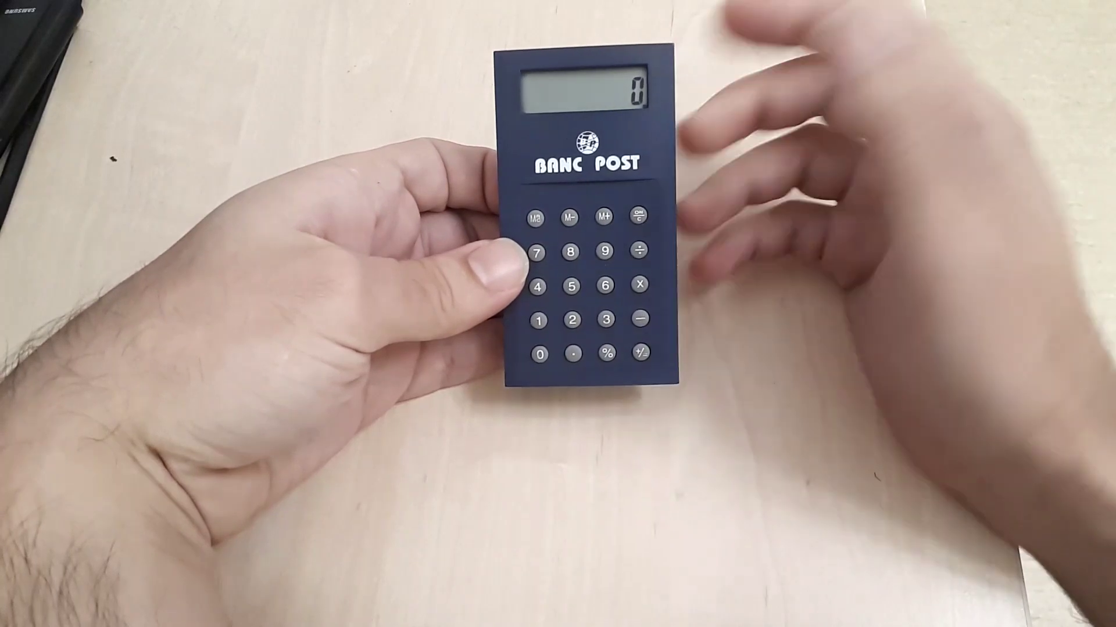